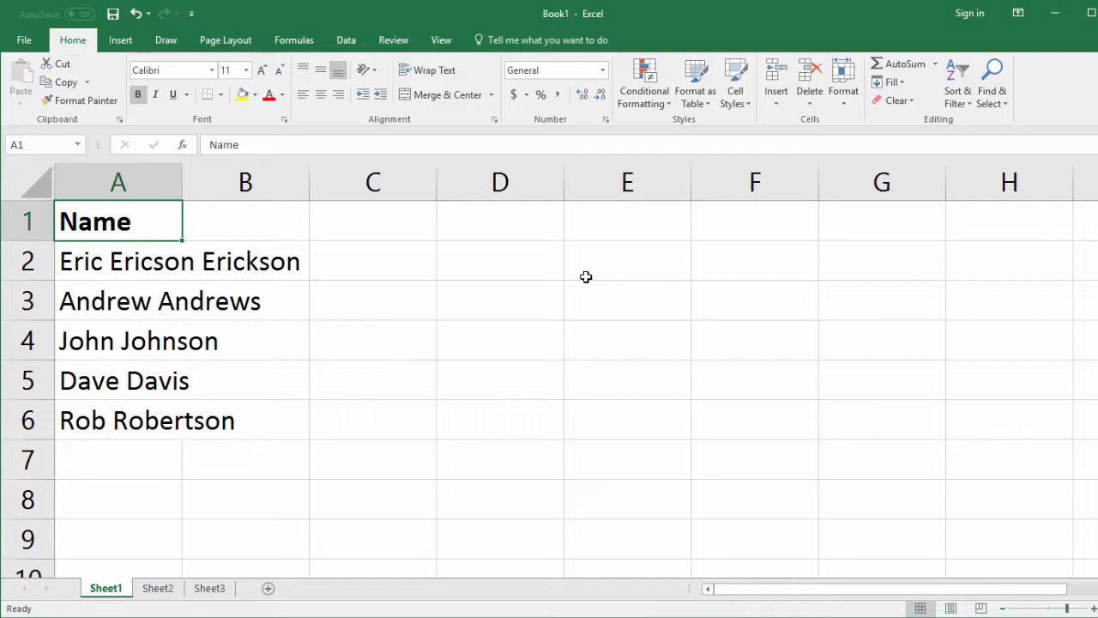
pyautogui.moveTo(563, 288)
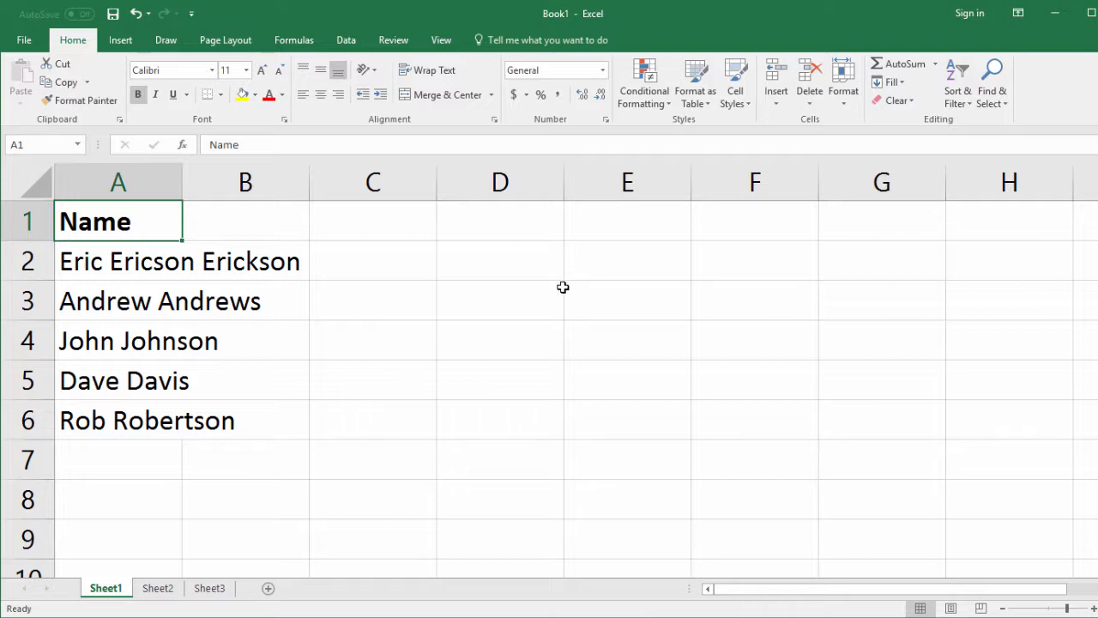
# Show the Data ribbon tools above the Sheet1 name list
pyautogui.click(346, 40)
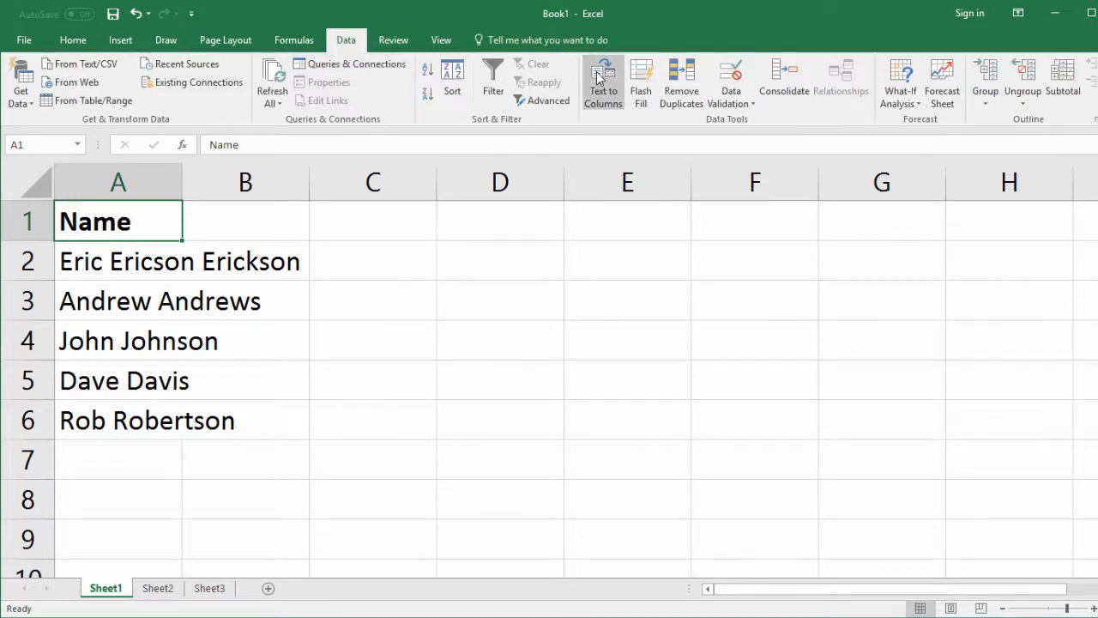
pyautogui.moveTo(604, 82)
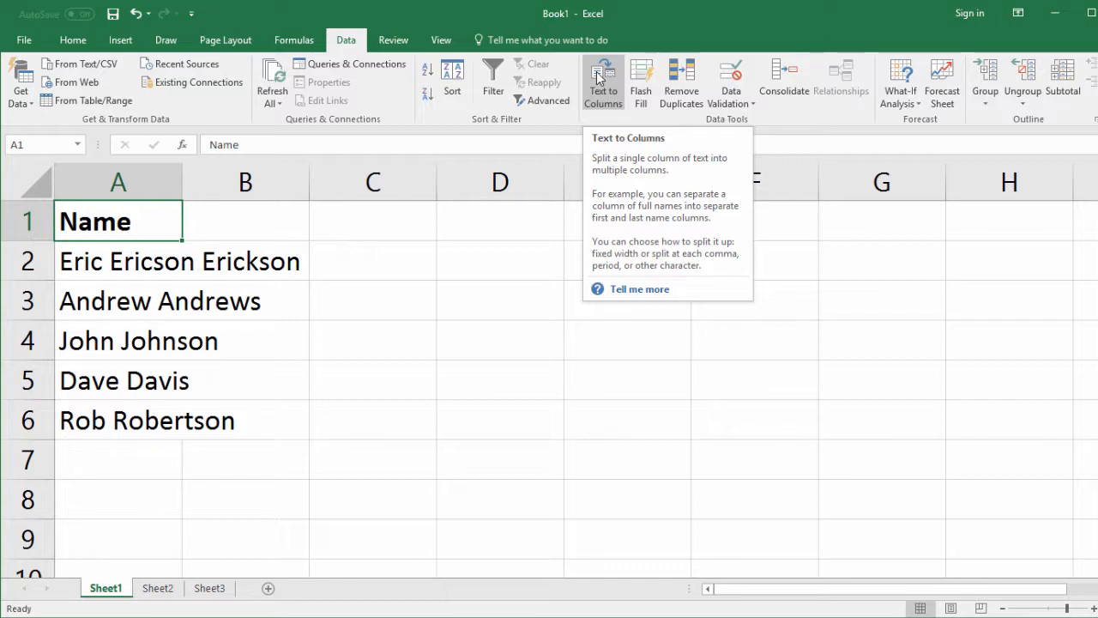
pyautogui.click(119, 260)
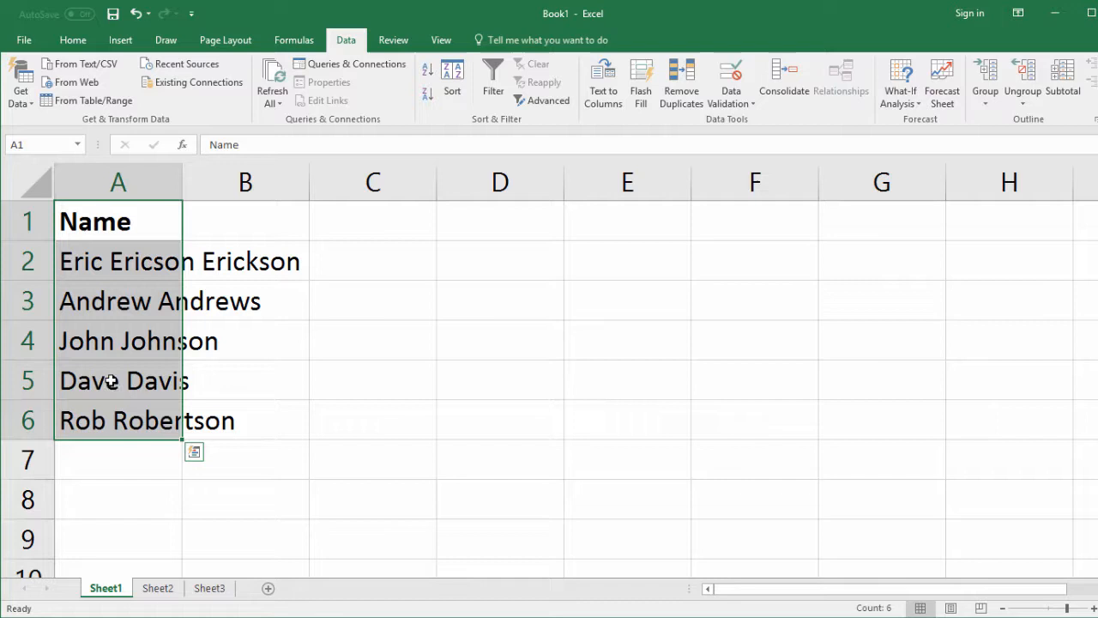
pyautogui.click(245, 261)
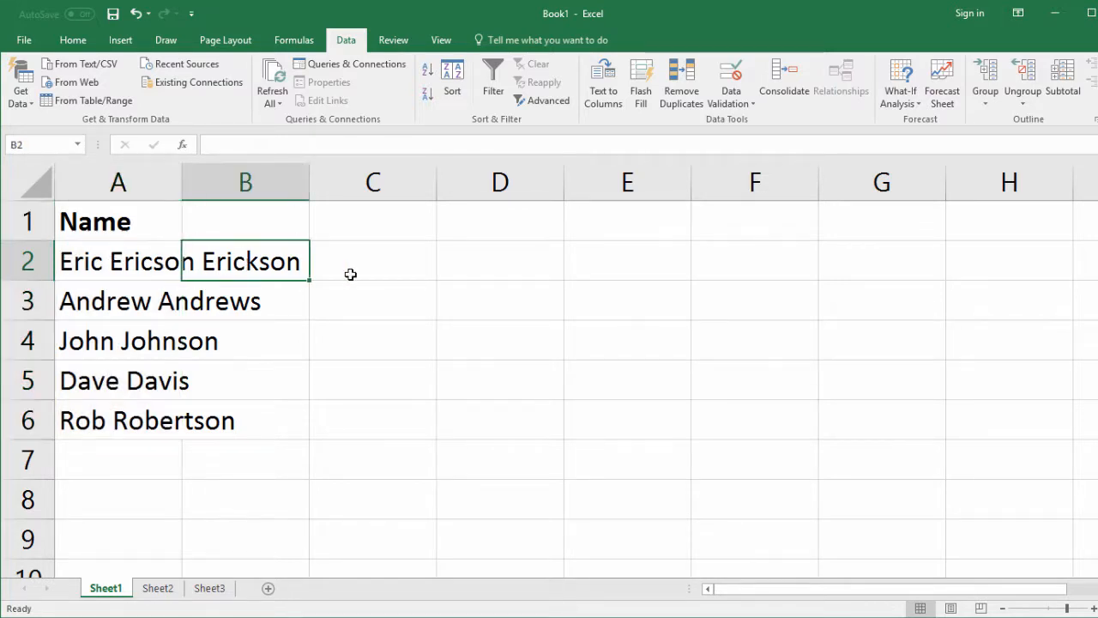
pyautogui.click(372, 260)
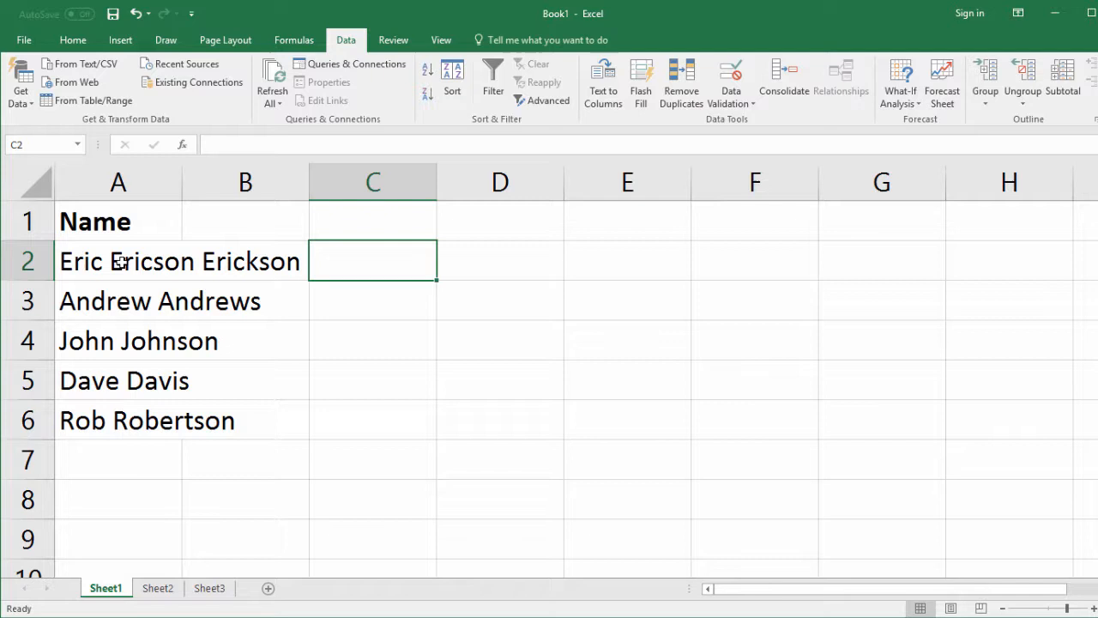
pyautogui.click(117, 260)
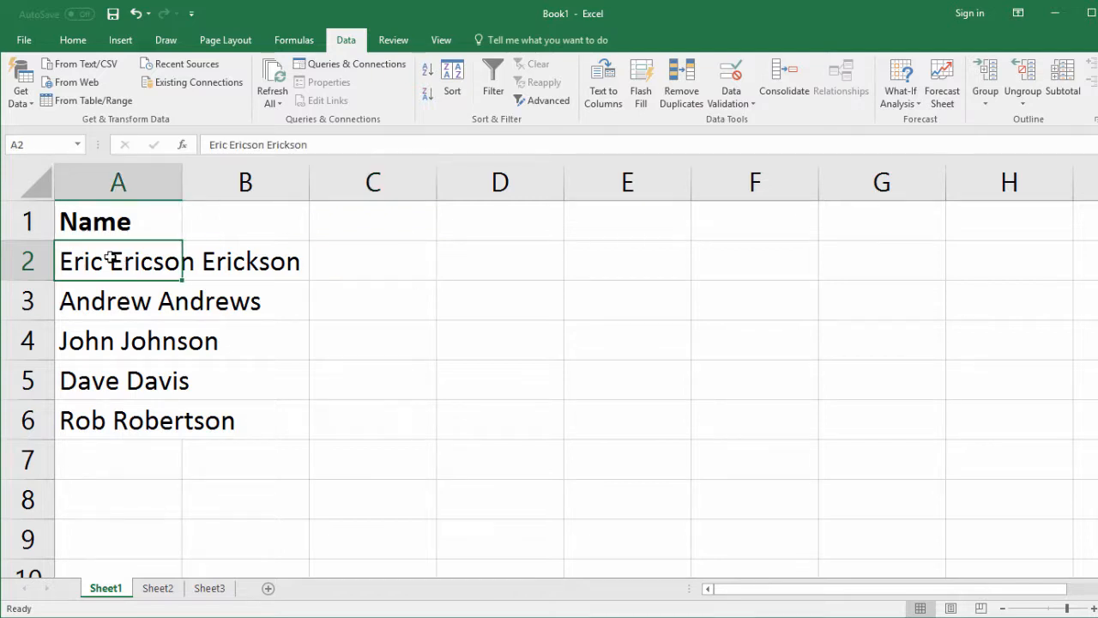
pyautogui.moveTo(95, 221); pyautogui.dragTo(118, 419)
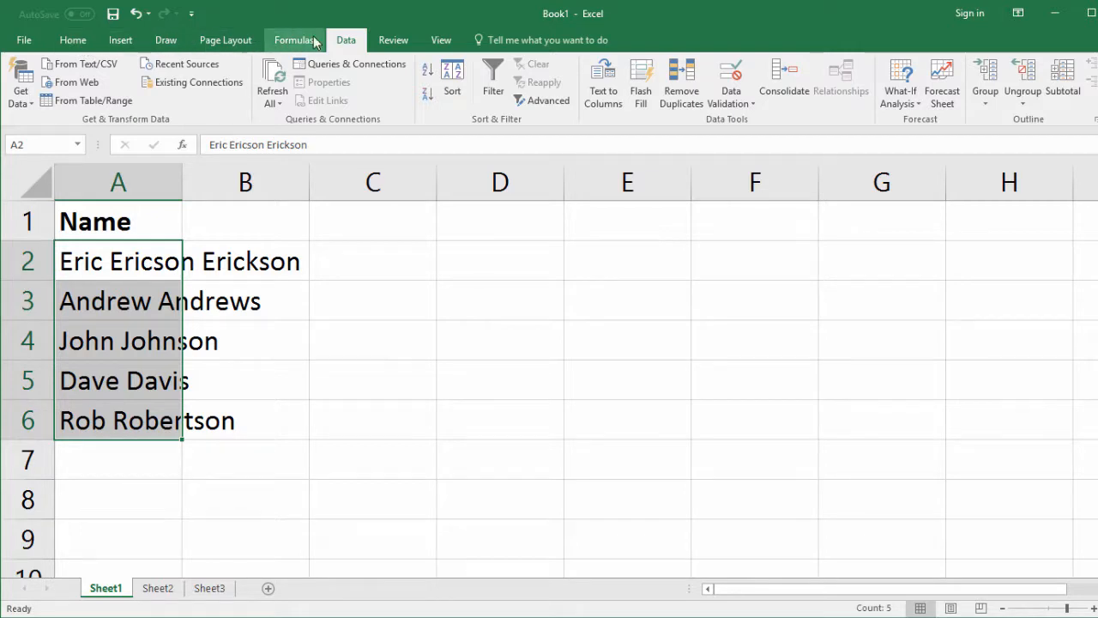
pyautogui.moveTo(604, 84)
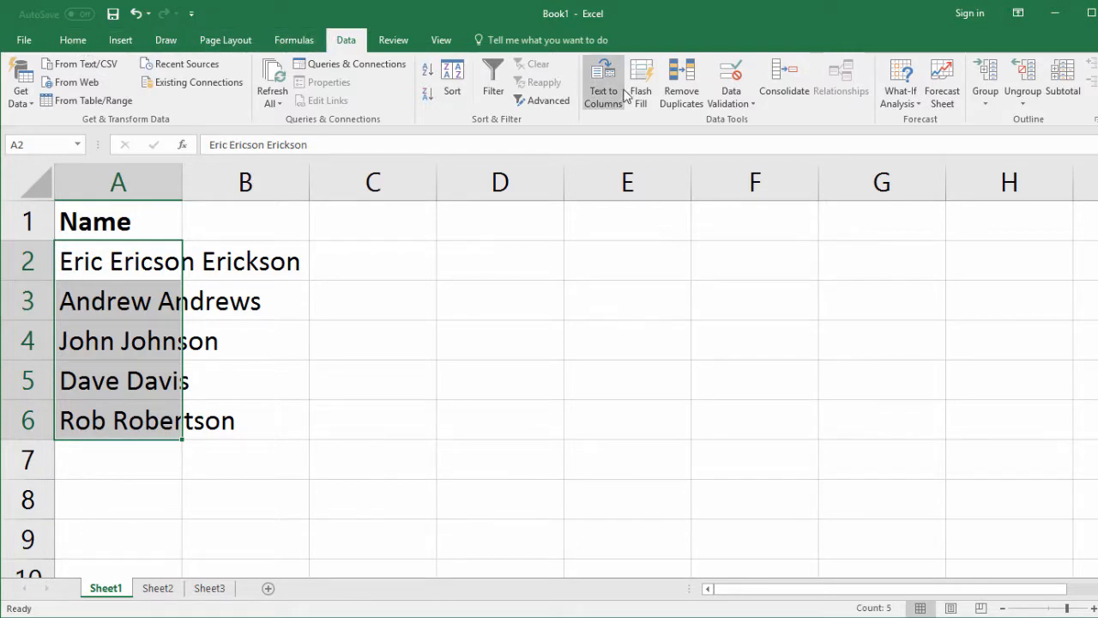
pyautogui.moveTo(604, 82)
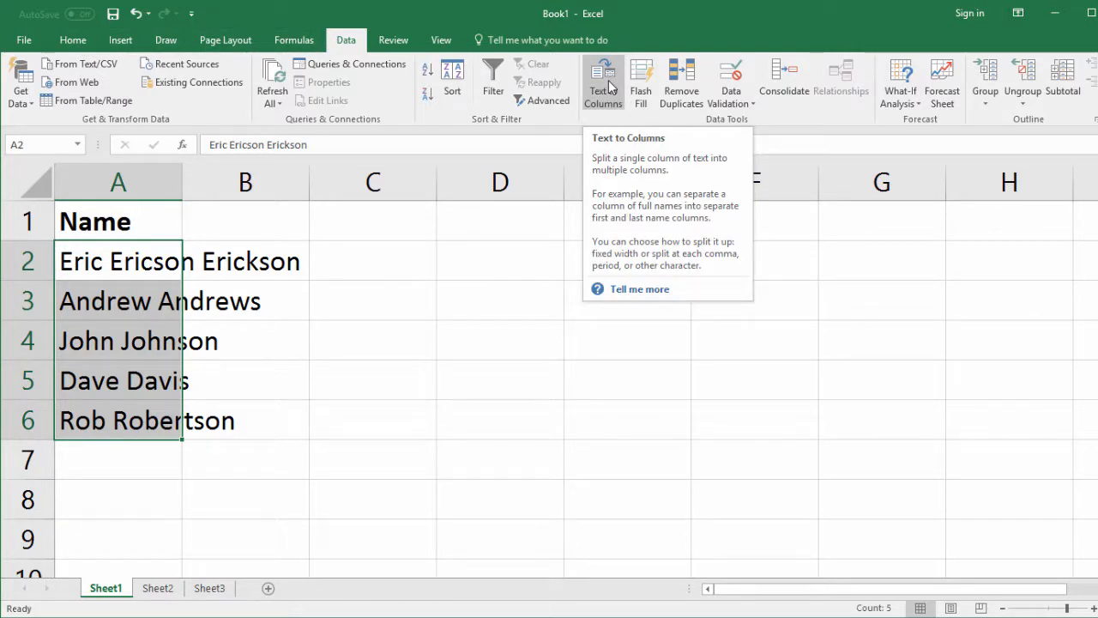
# Start Text to Columns for the Sheet1 names with Delimited data
pyautogui.click(604, 82)
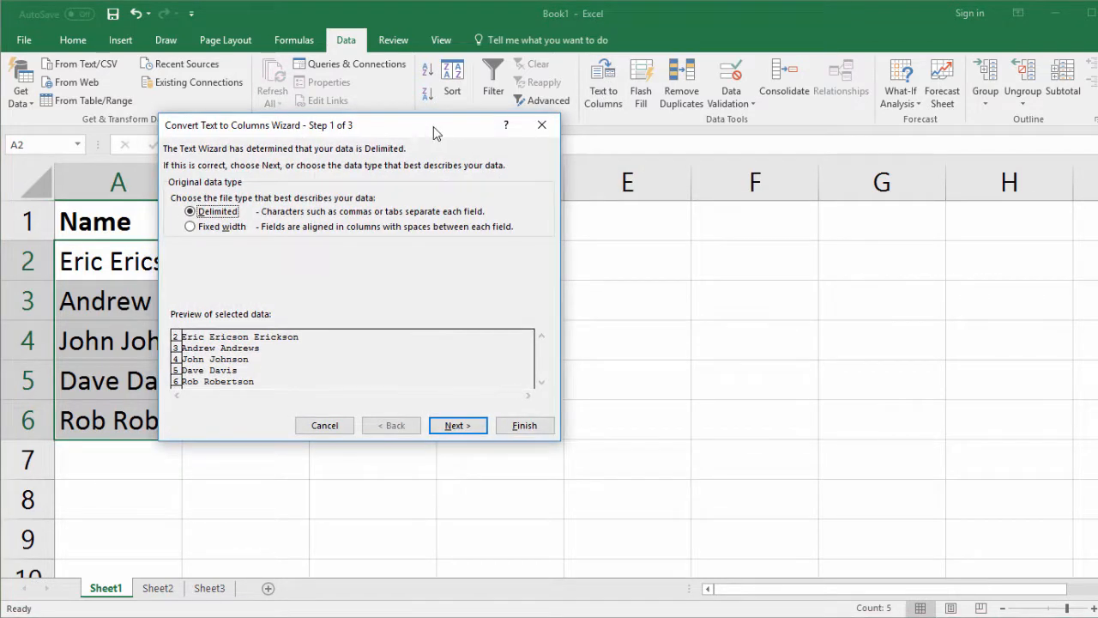
pyautogui.moveTo(335, 213)
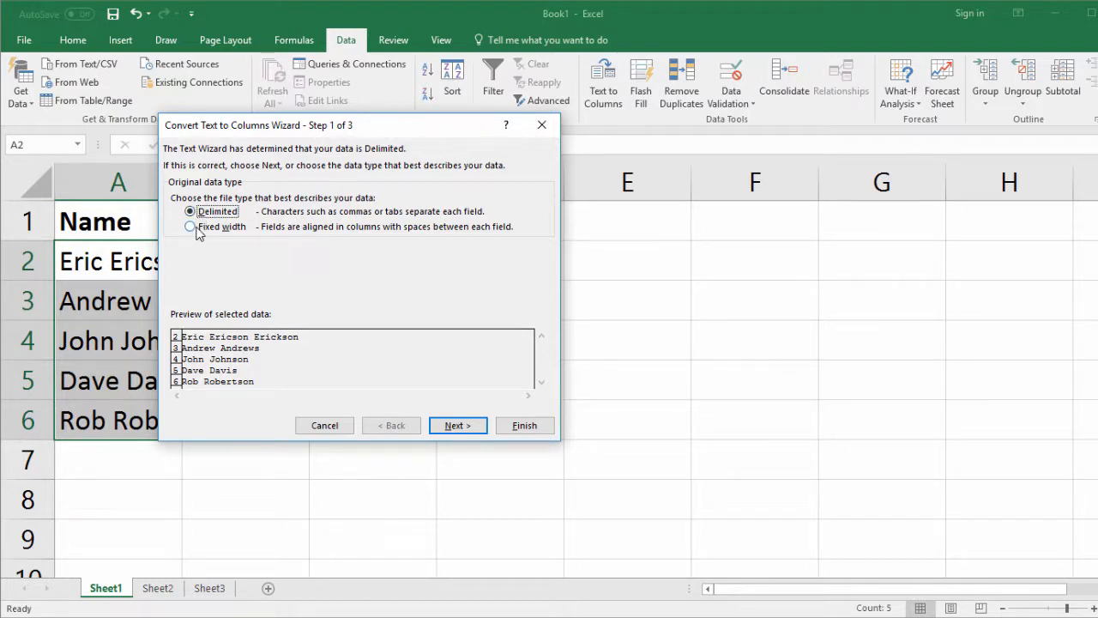
pyautogui.moveTo(286, 244)
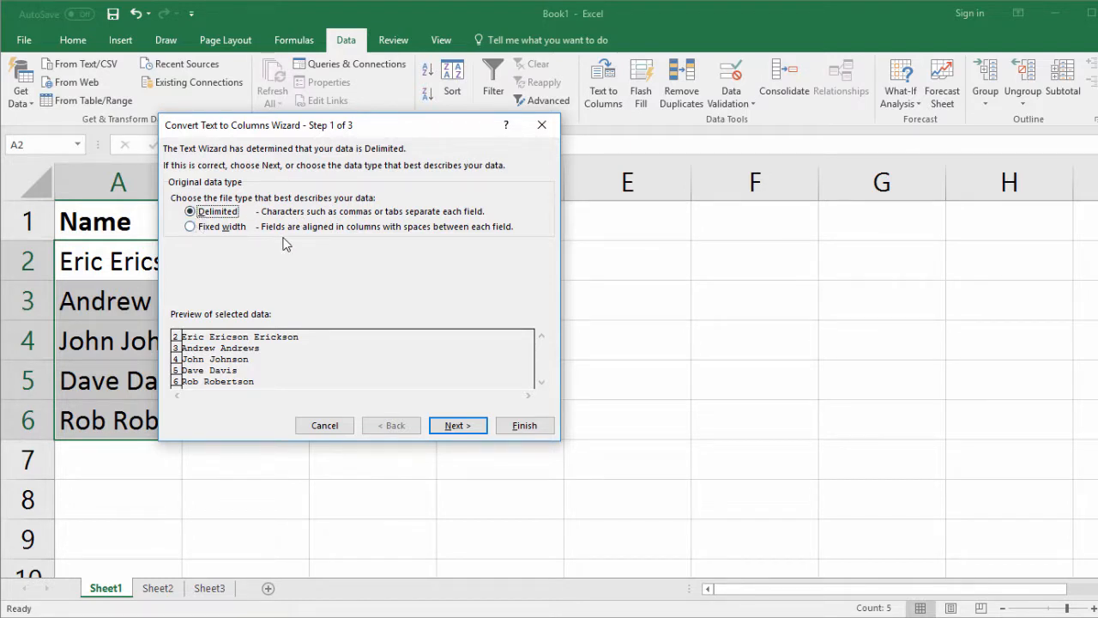
pyautogui.moveTo(309, 257)
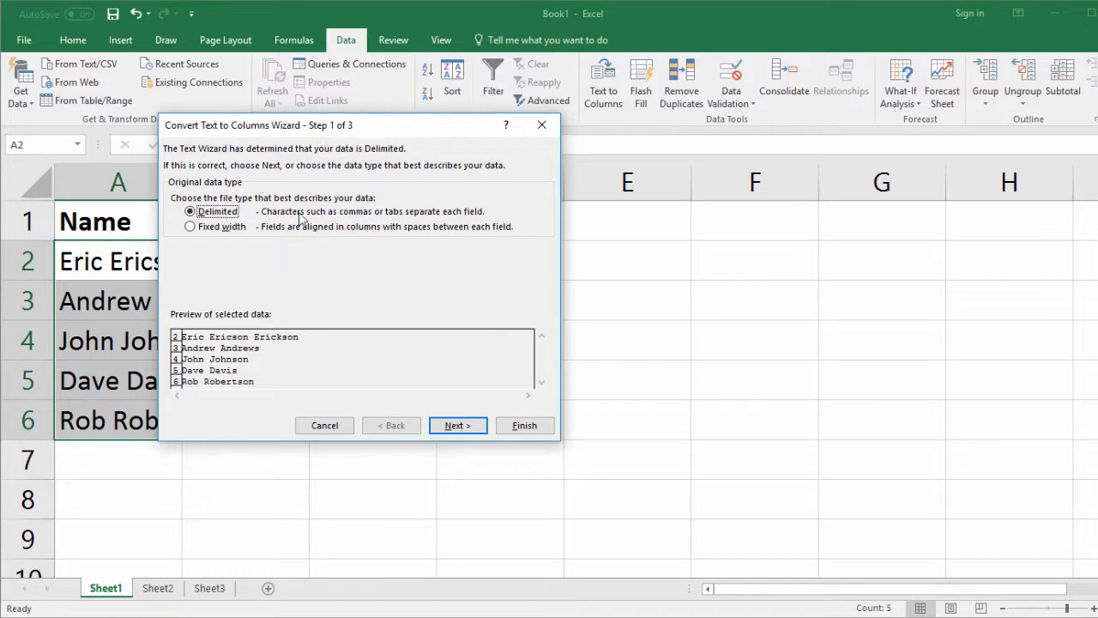
pyautogui.moveTo(408, 216)
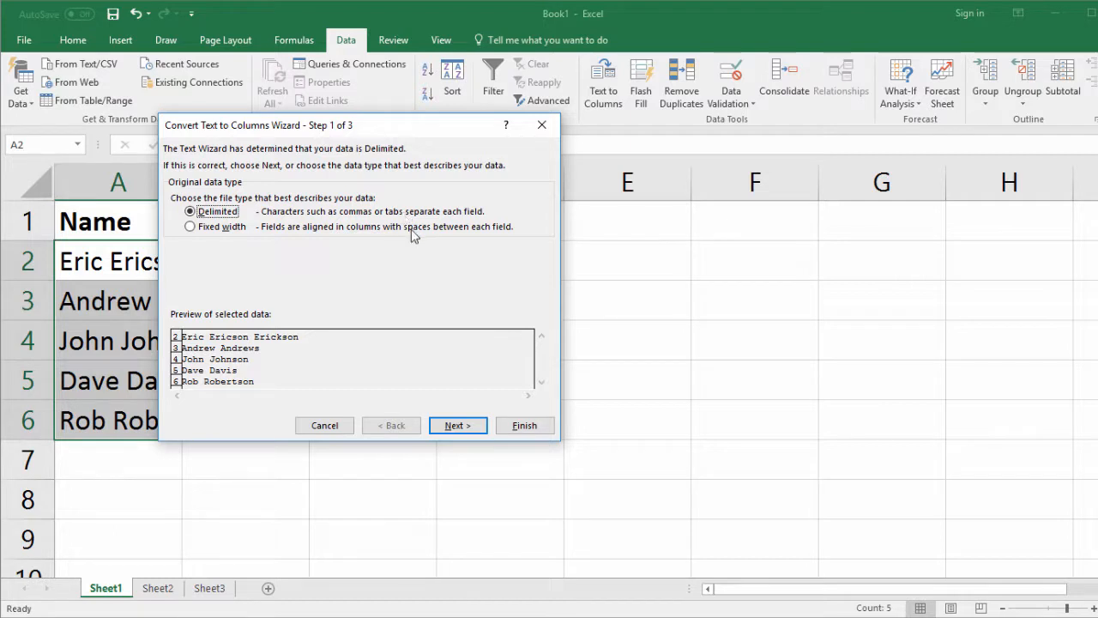
pyautogui.moveTo(410, 261)
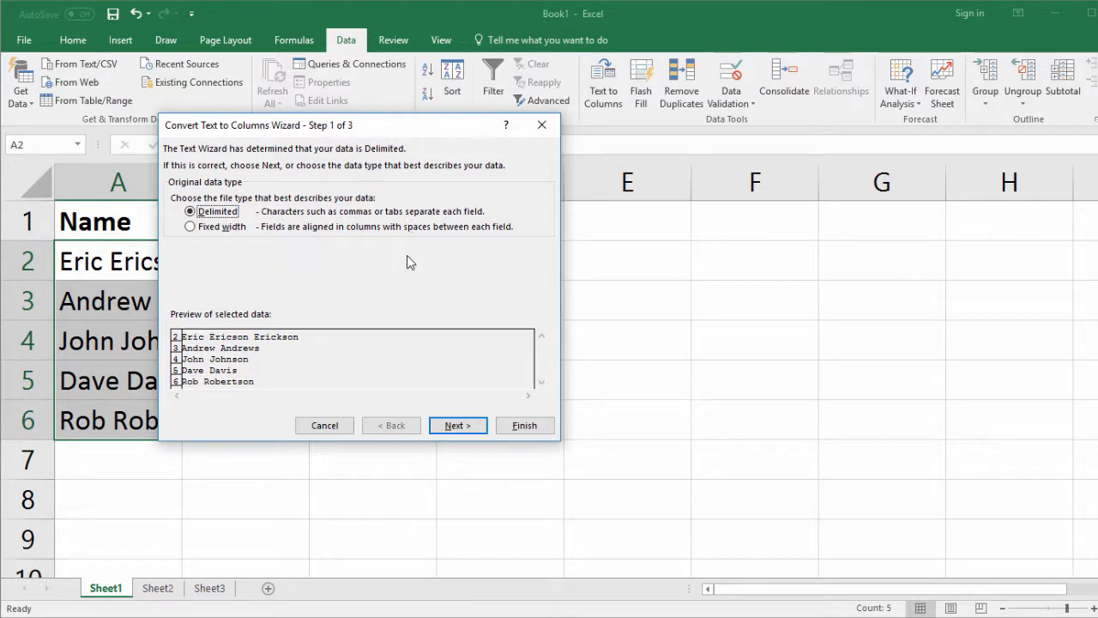
# Split the A2:A6 names at each space into first, middle and last name columns
pyautogui.click(457, 426)
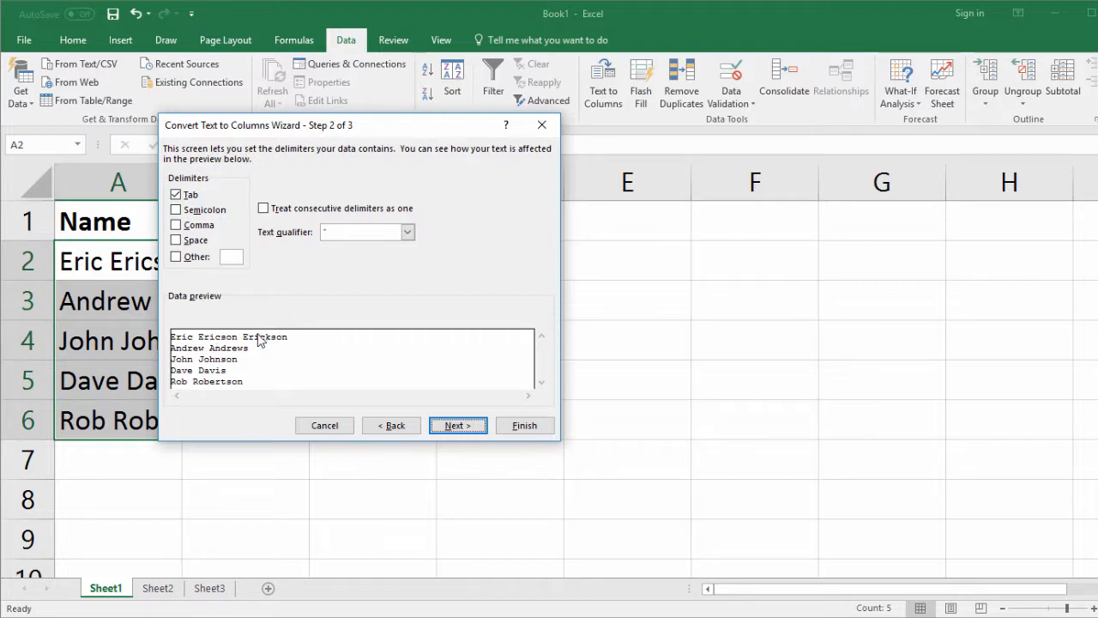
pyautogui.moveTo(220, 374)
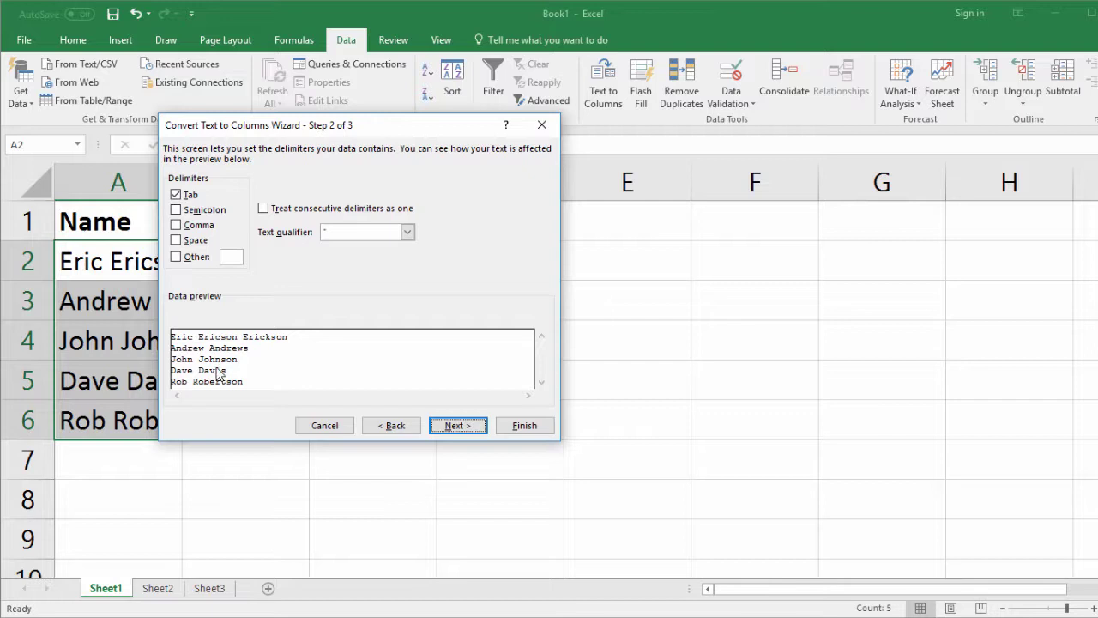
pyautogui.moveTo(261, 381)
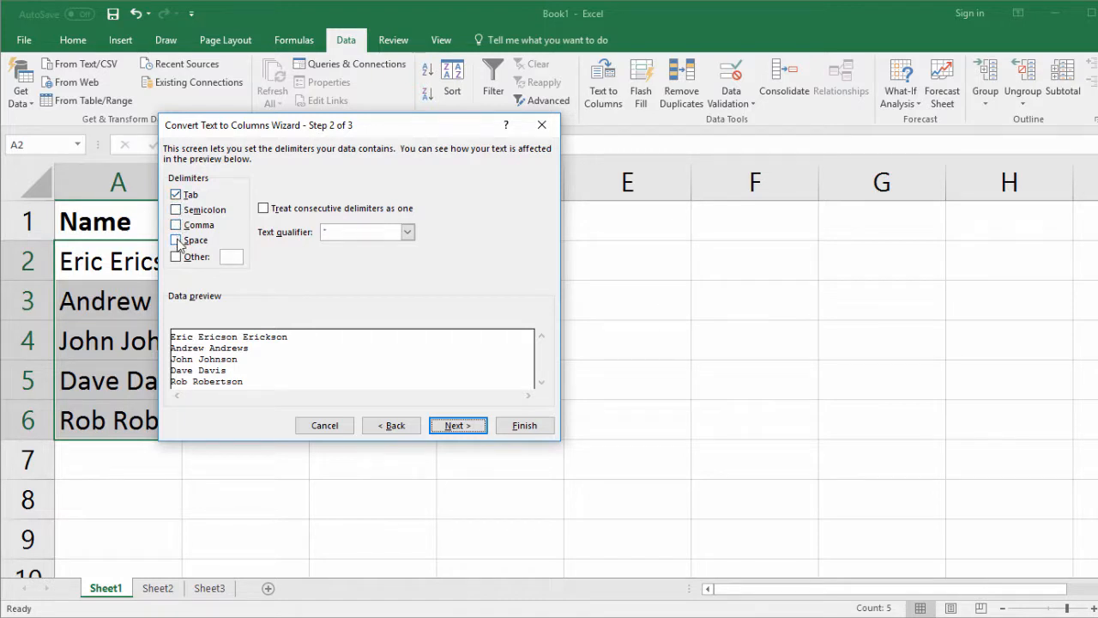
pyautogui.click(175, 240)
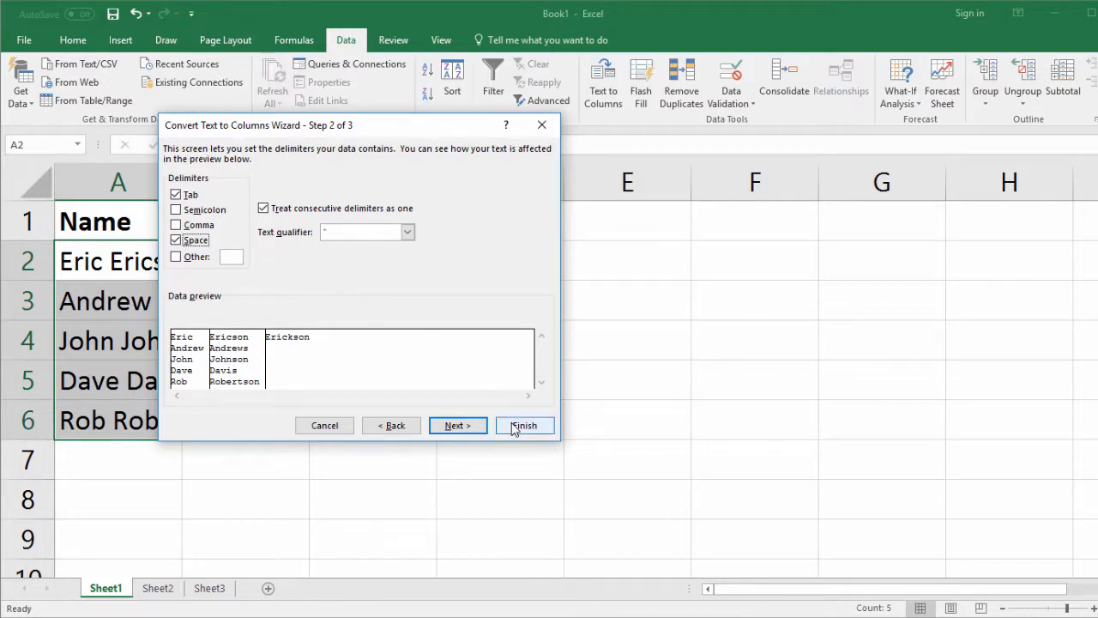
pyautogui.click(524, 426)
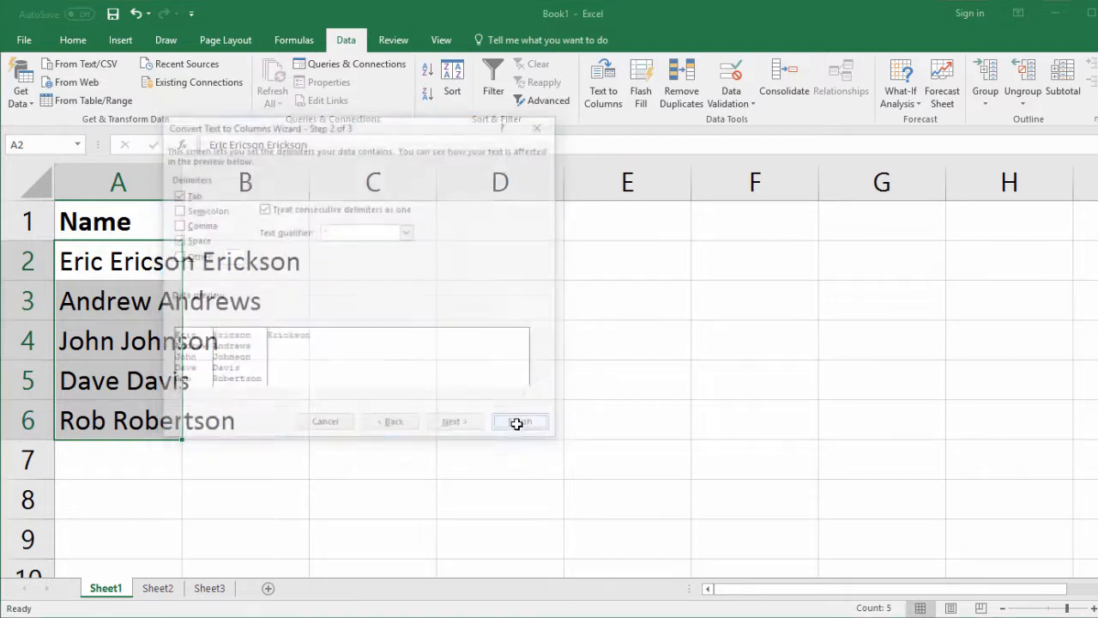
# Switch to Sheet2 and select the comma-separated names in A2:A6
pyautogui.click(519, 422)
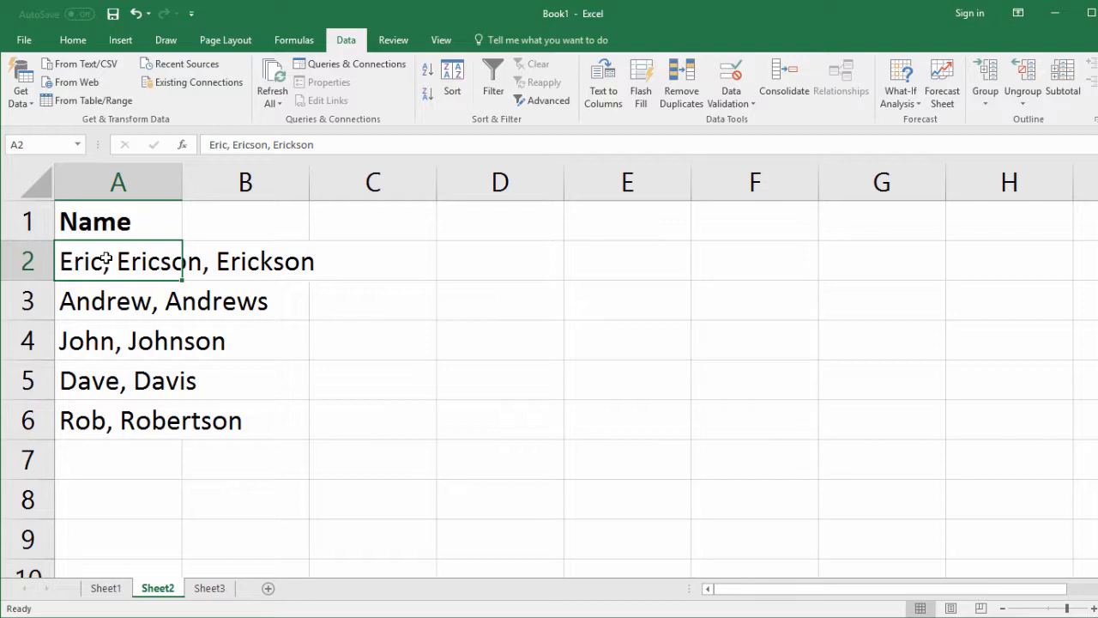
pyautogui.moveTo(118, 261); pyautogui.dragTo(119, 421)
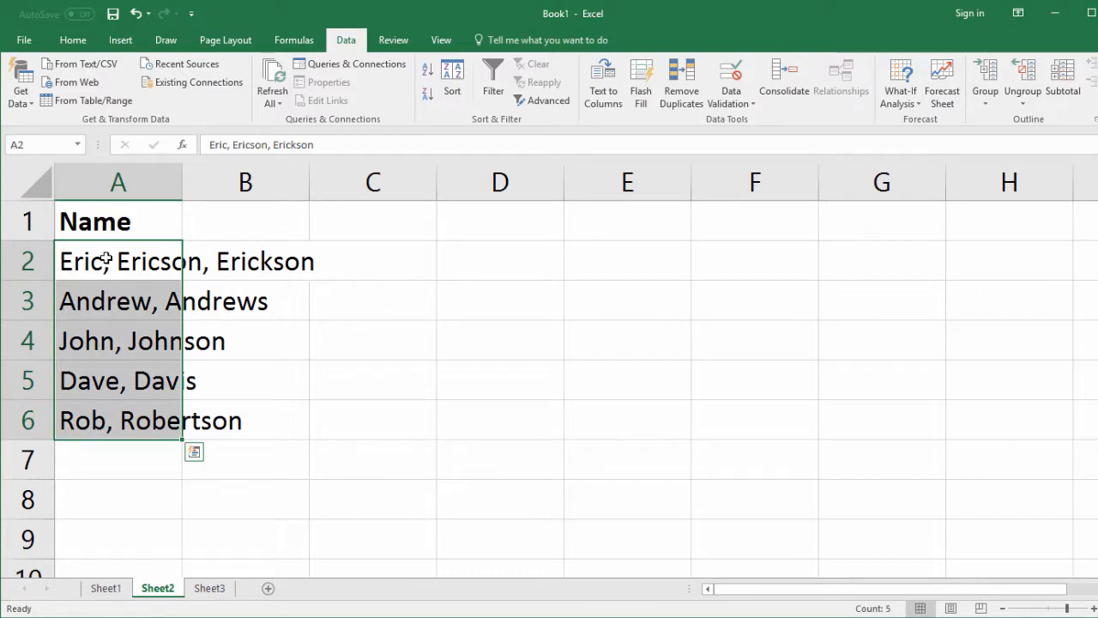
pyautogui.moveTo(161, 220)
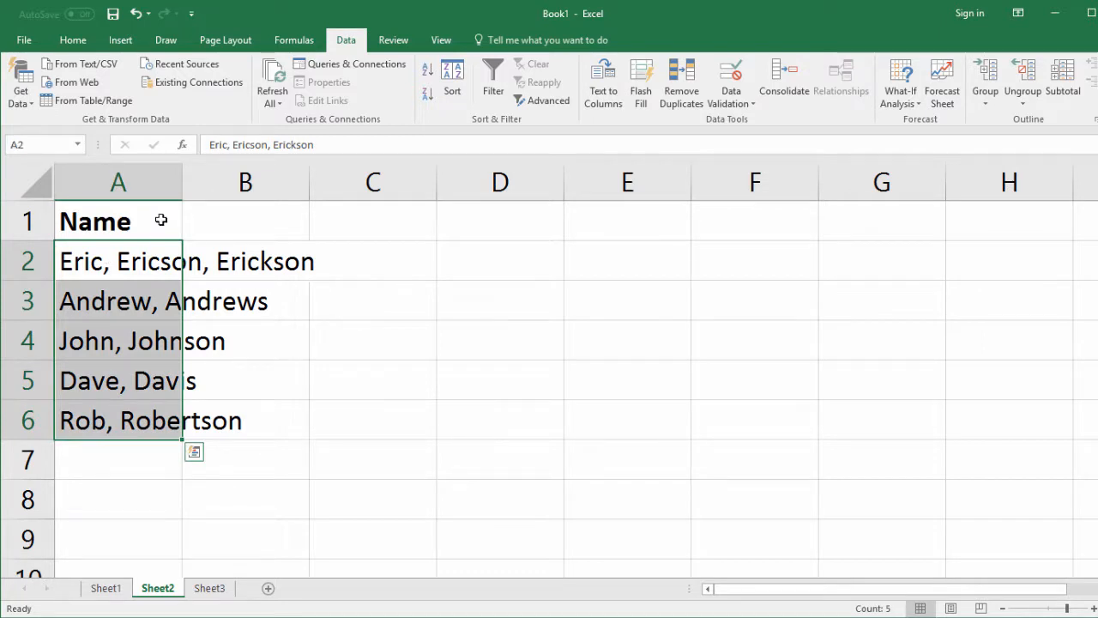
# Split the Sheet2 names at commas instead of spaces, separating Eric, Ericson and Erickson
pyautogui.click(604, 82)
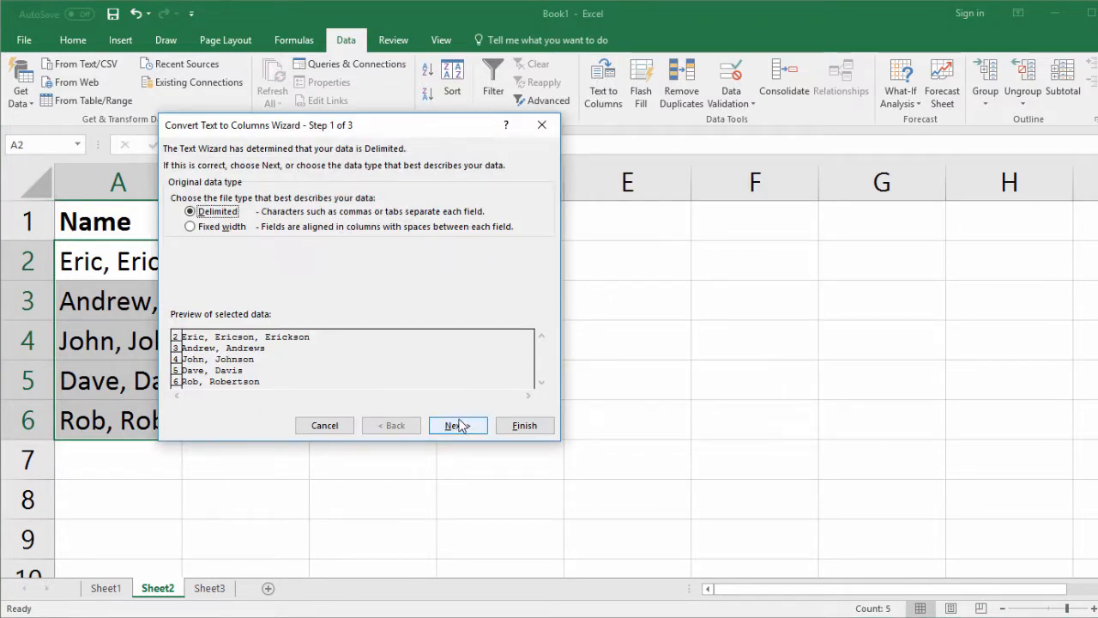
pyautogui.click(453, 425)
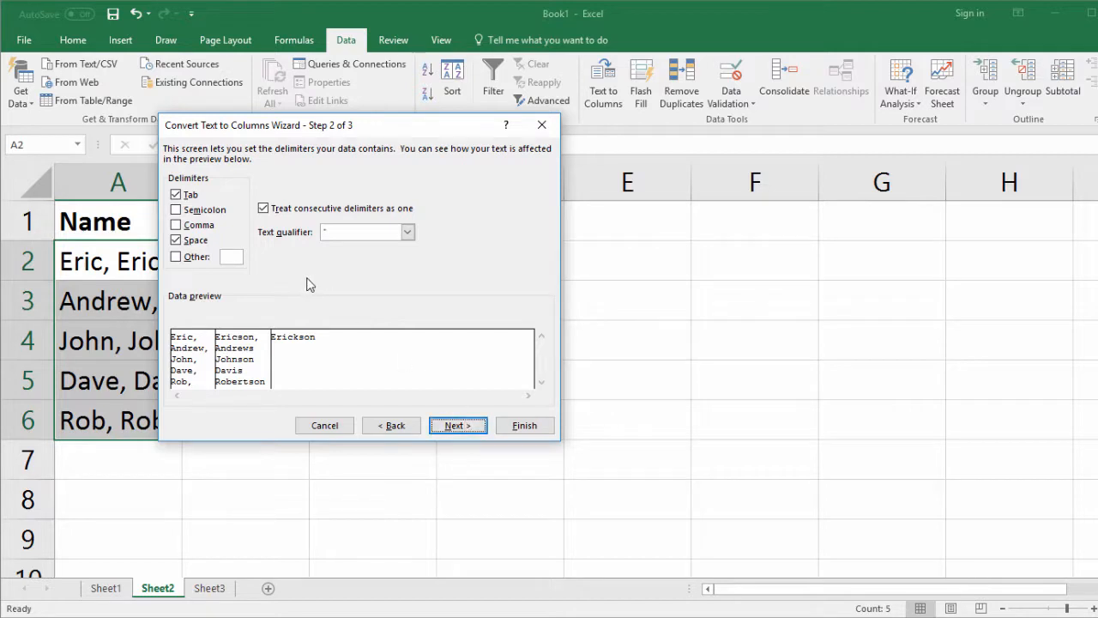
pyautogui.click(175, 240)
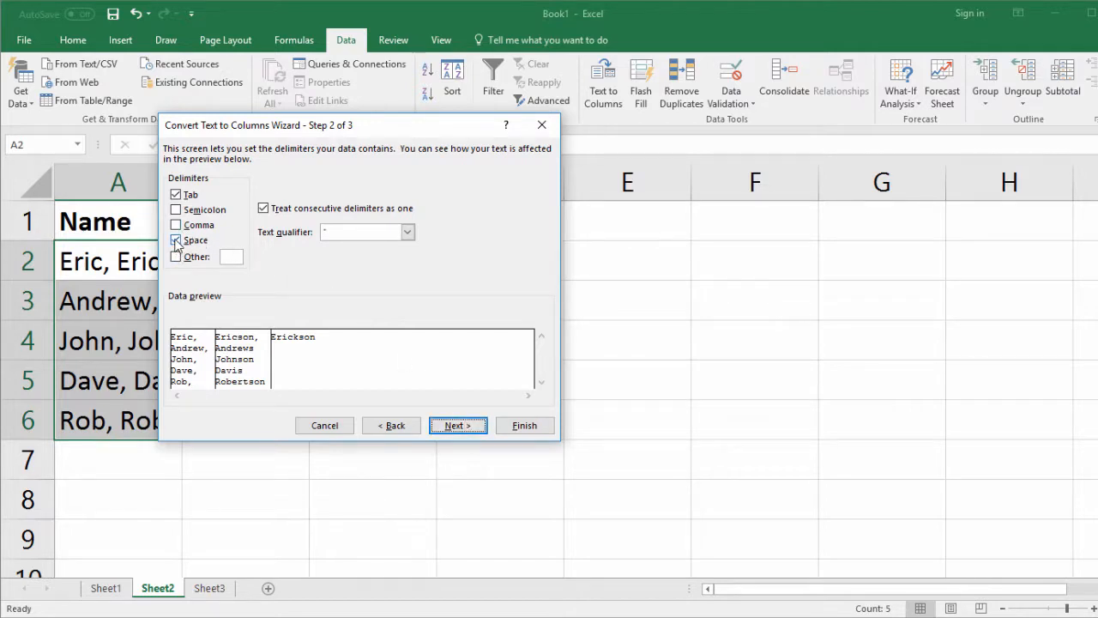
pyautogui.click(176, 240)
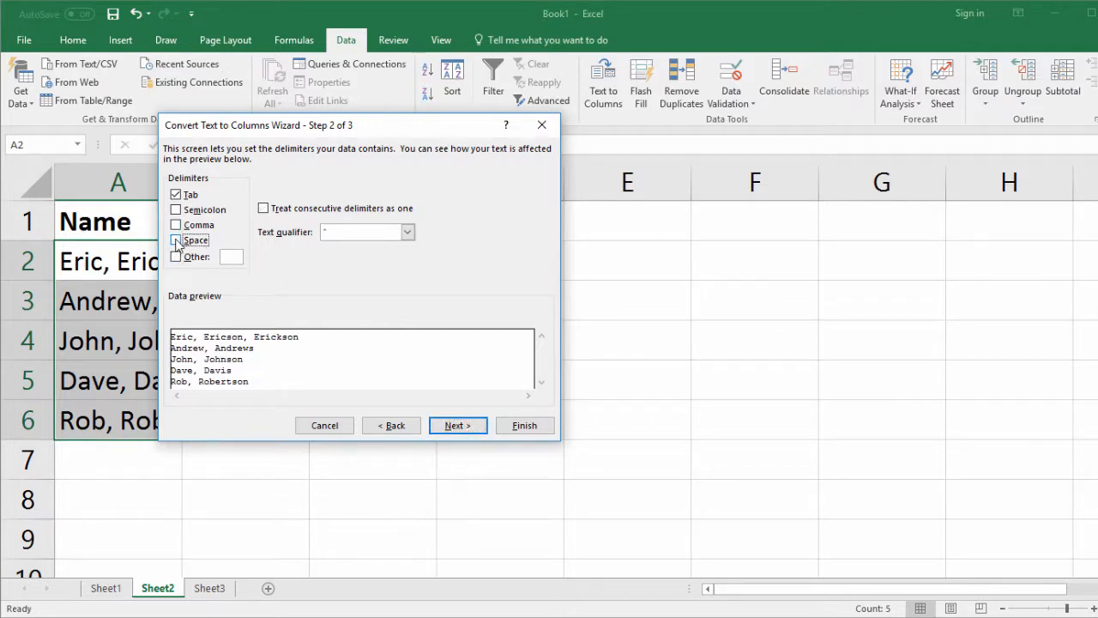
pyautogui.click(177, 240)
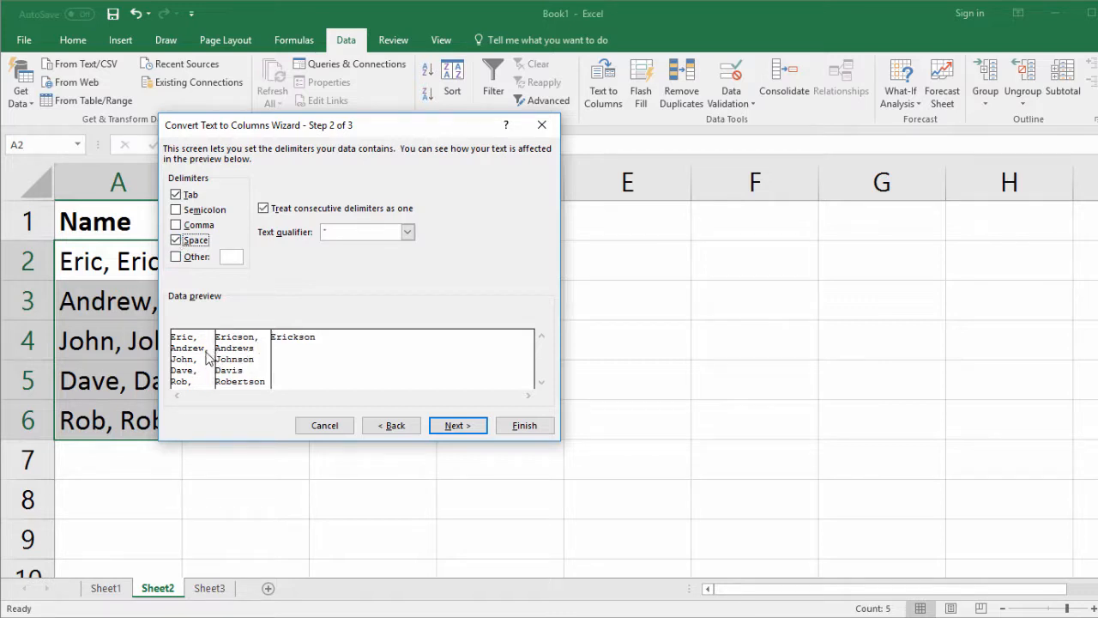
pyautogui.click(177, 240)
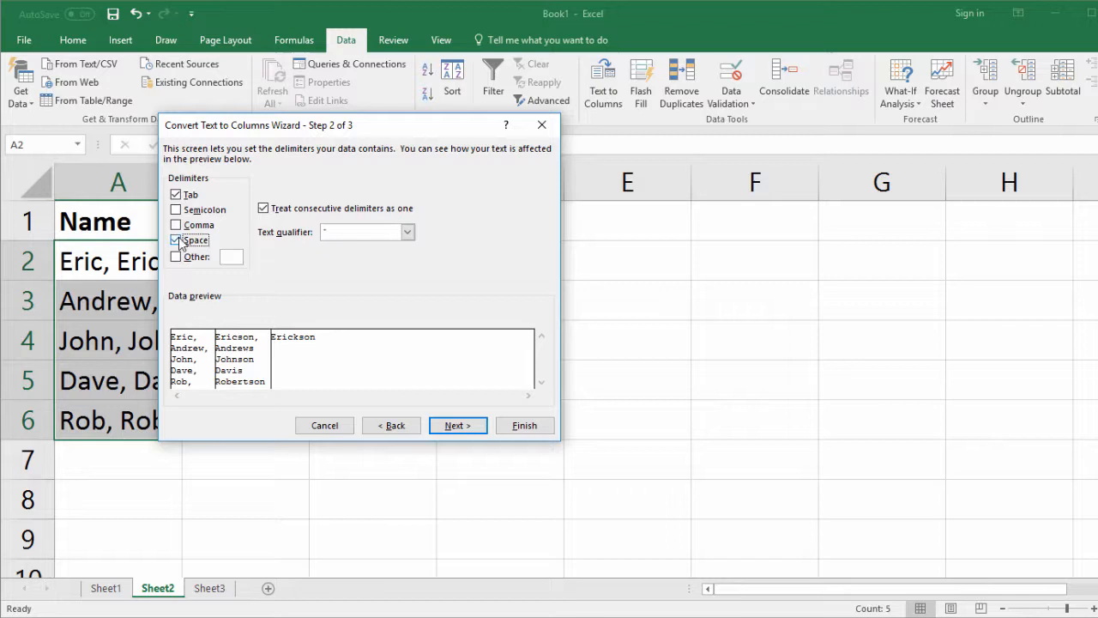
pyautogui.click(175, 225)
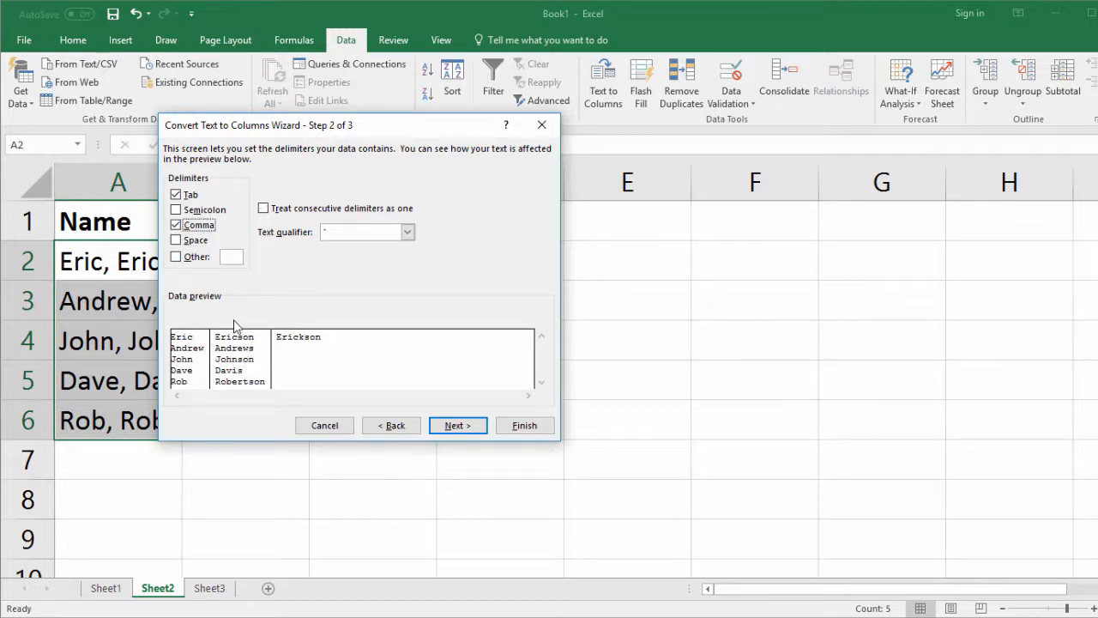
pyautogui.moveTo(249, 334)
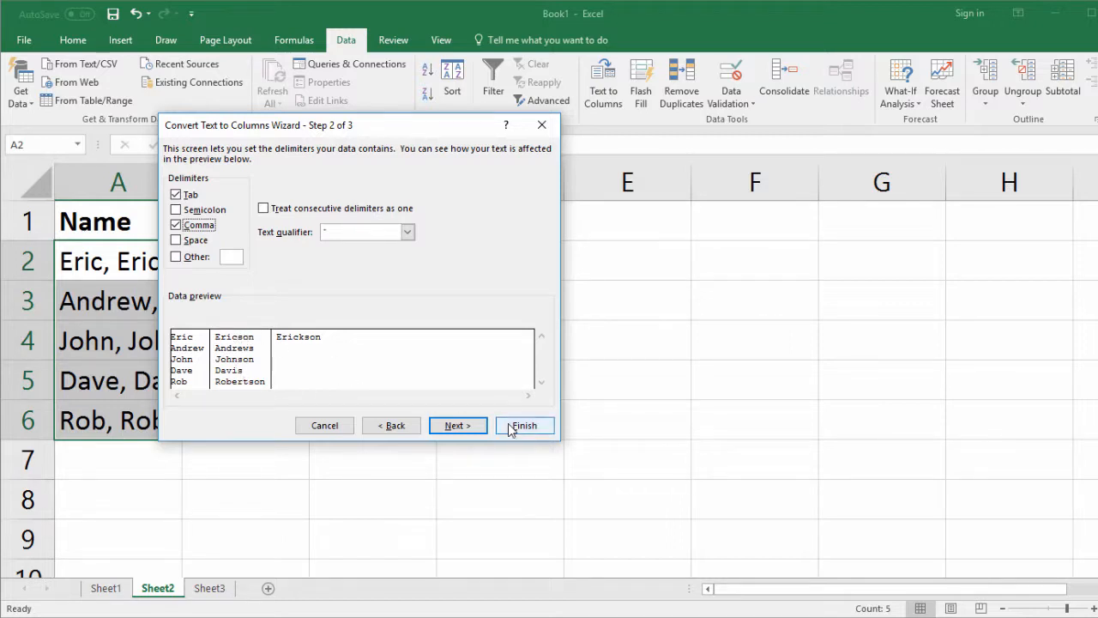
pyautogui.click(524, 426)
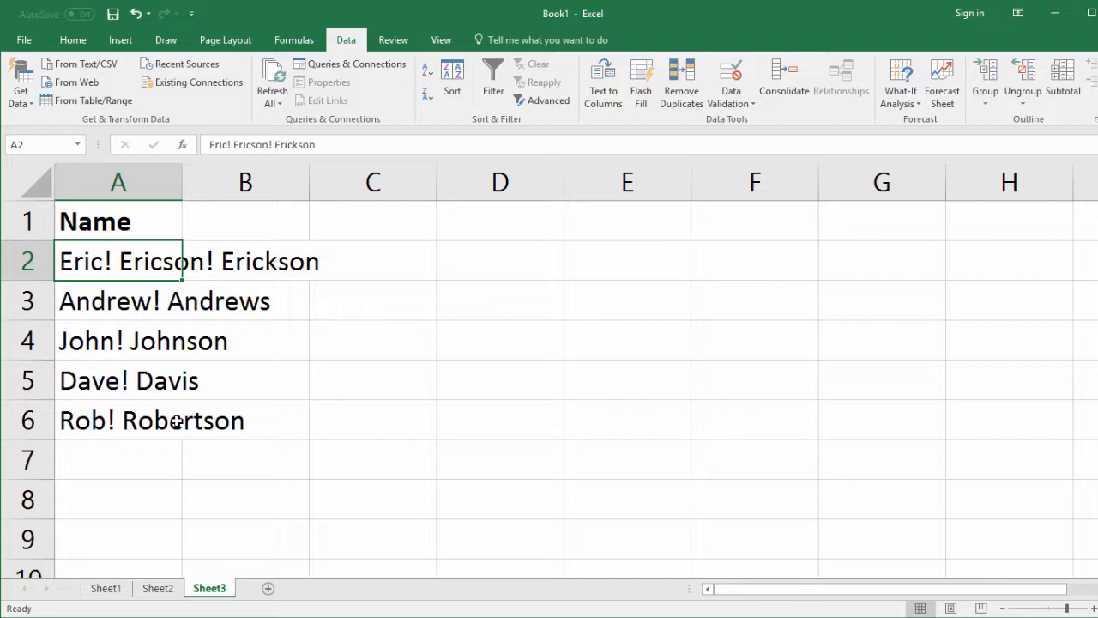
# Select the exclamation-separated names in A2:A6 on Sheet3
pyautogui.moveTo(117, 260); pyautogui.dragTo(116, 420)
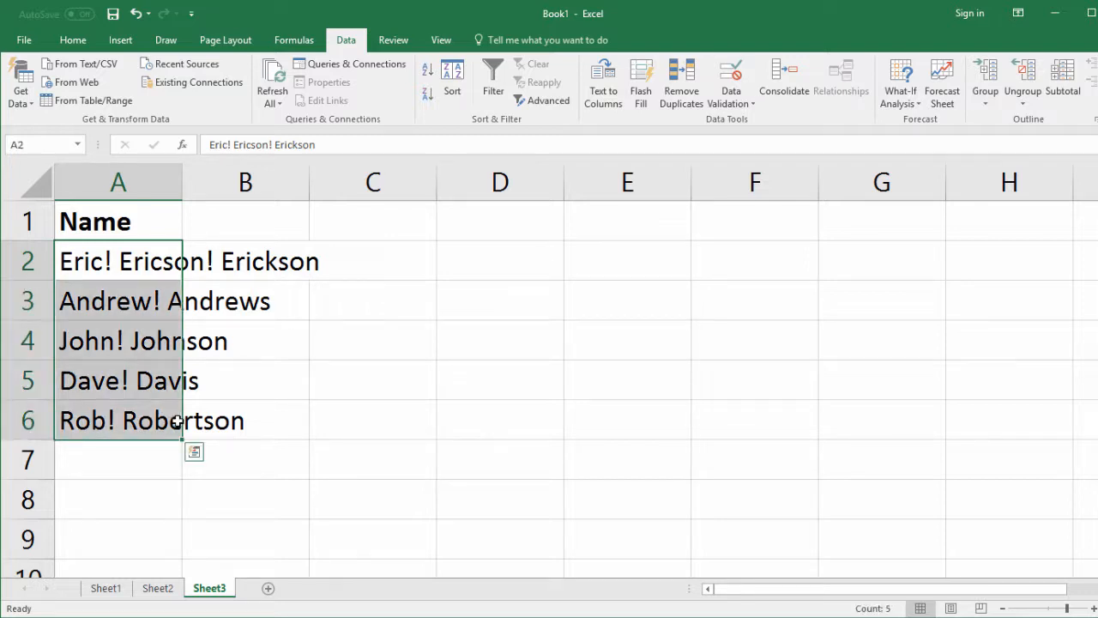
pyautogui.moveTo(604, 82)
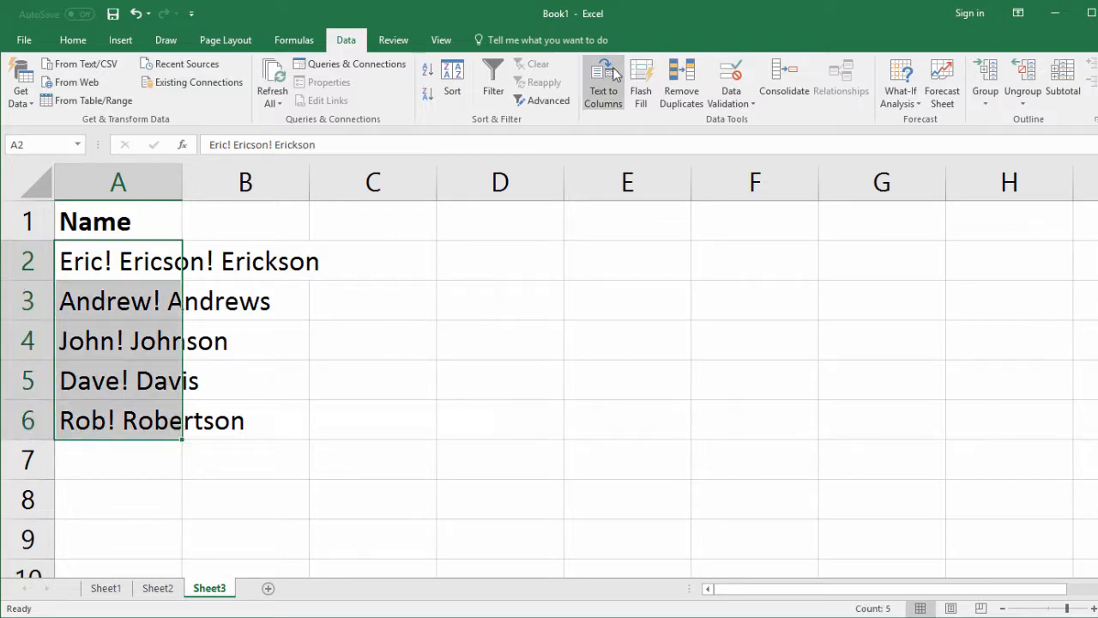
# Split the Sheet3 names at the custom '!' delimiter into columns A, B and C
pyautogui.click(604, 82)
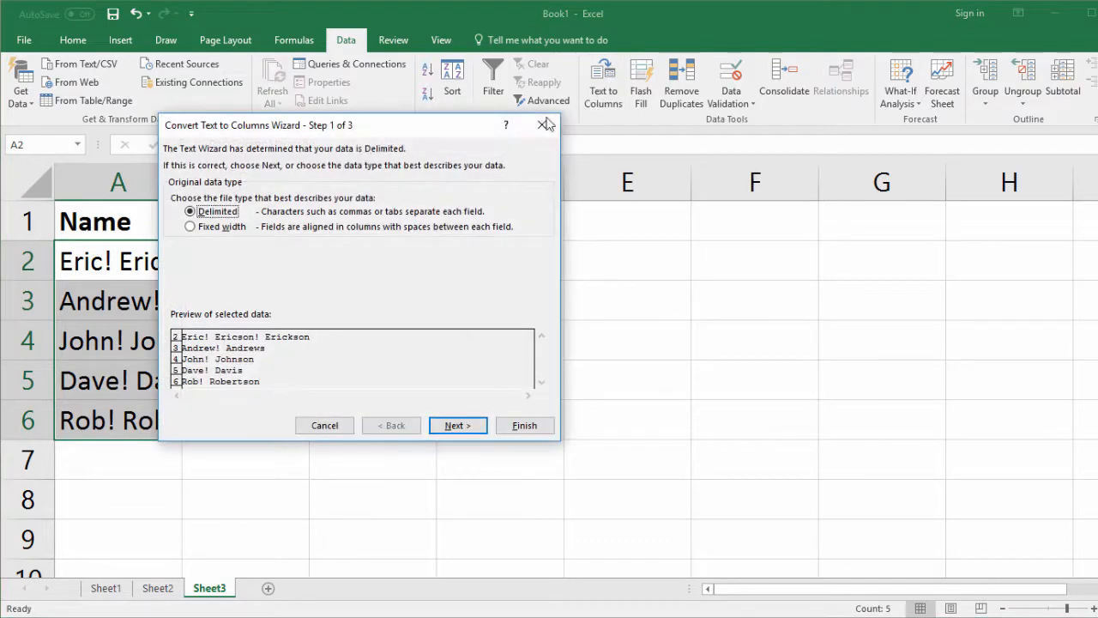
pyautogui.moveTo(426, 294)
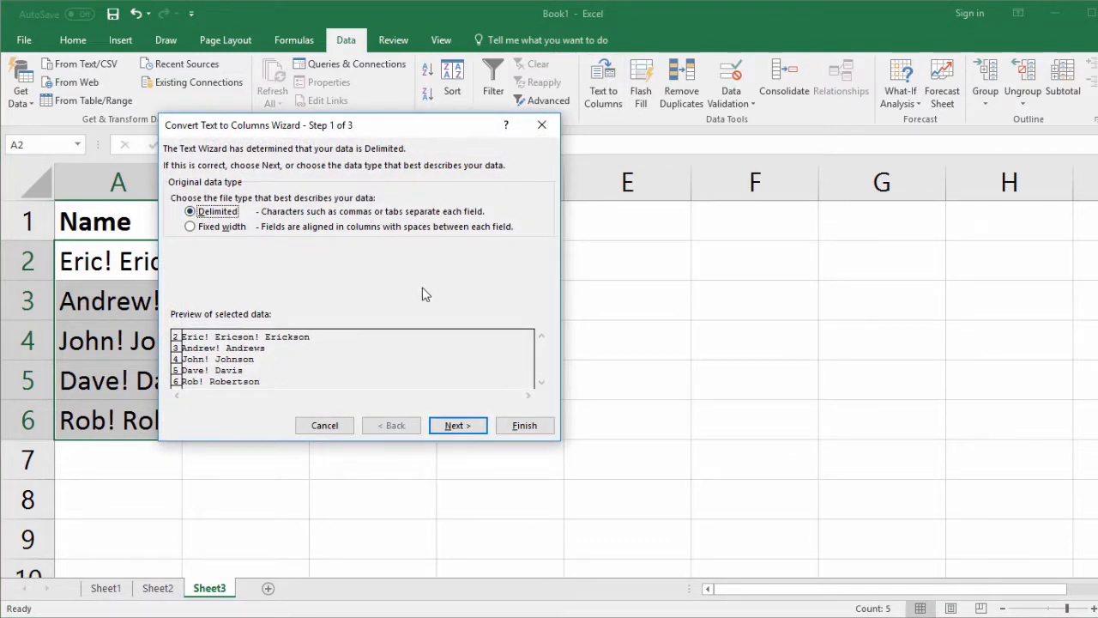
pyautogui.click(456, 425)
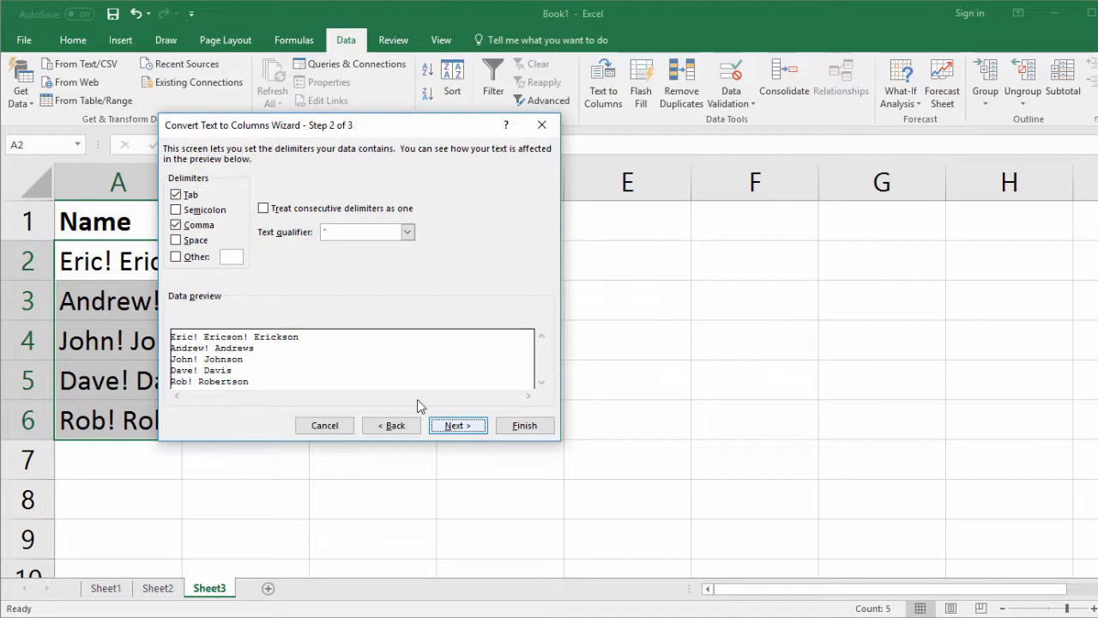
pyautogui.click(175, 223)
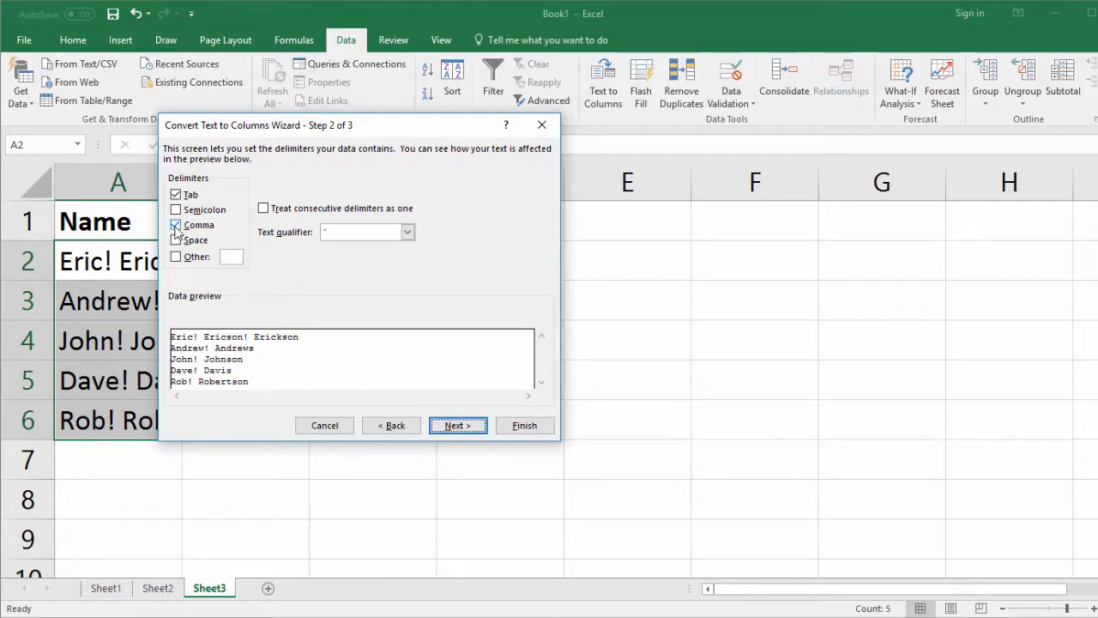
pyautogui.click(175, 224)
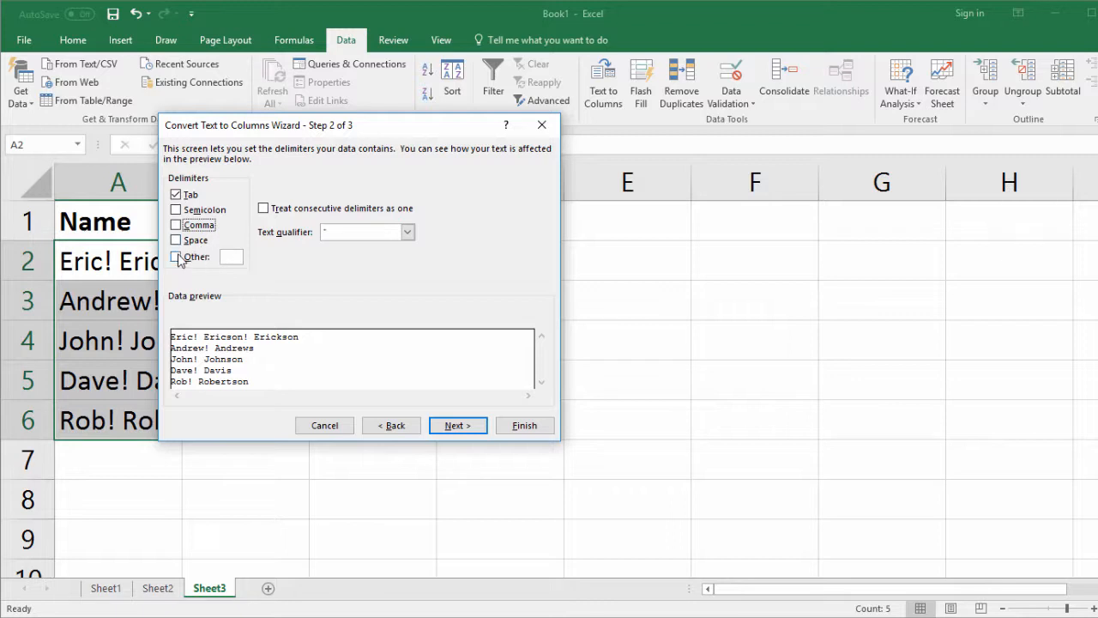
pyautogui.click(177, 258)
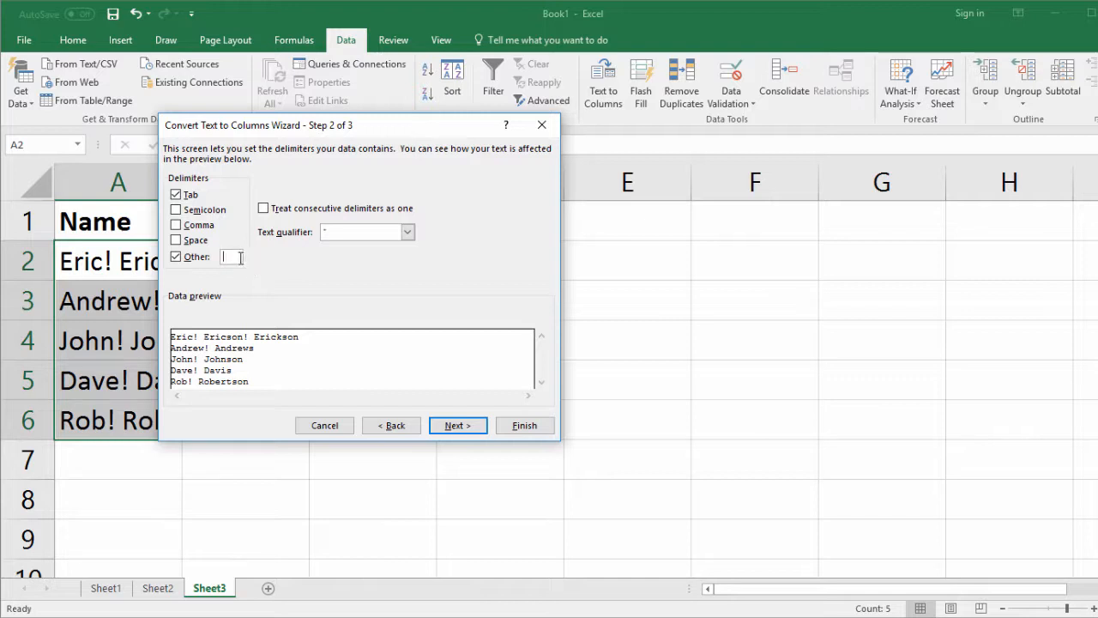
pyautogui.write('!')
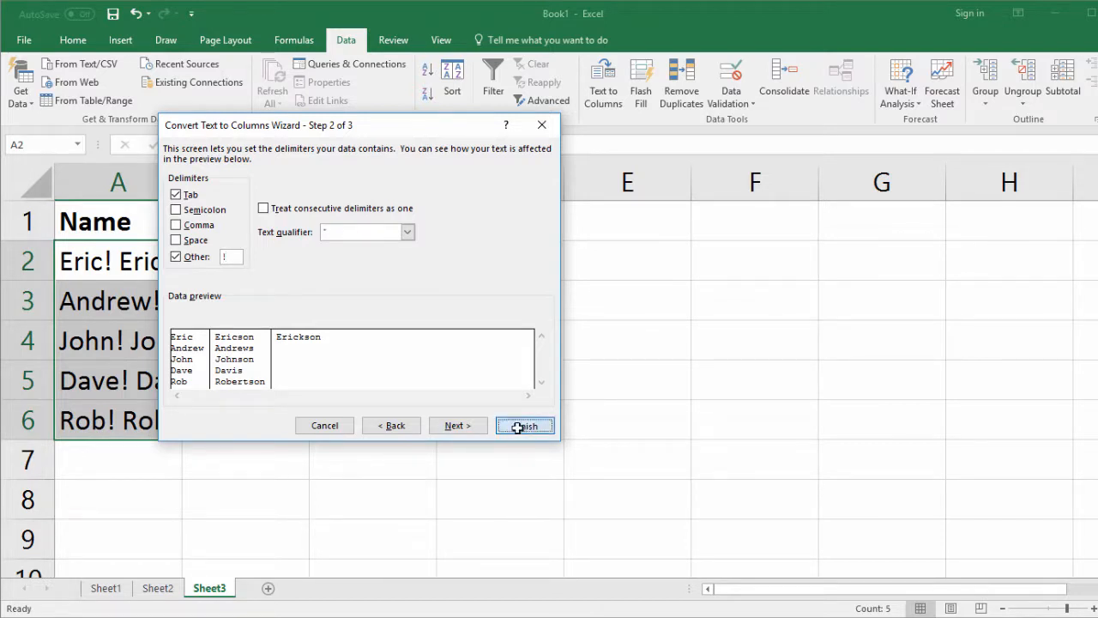
pyautogui.click(525, 426)
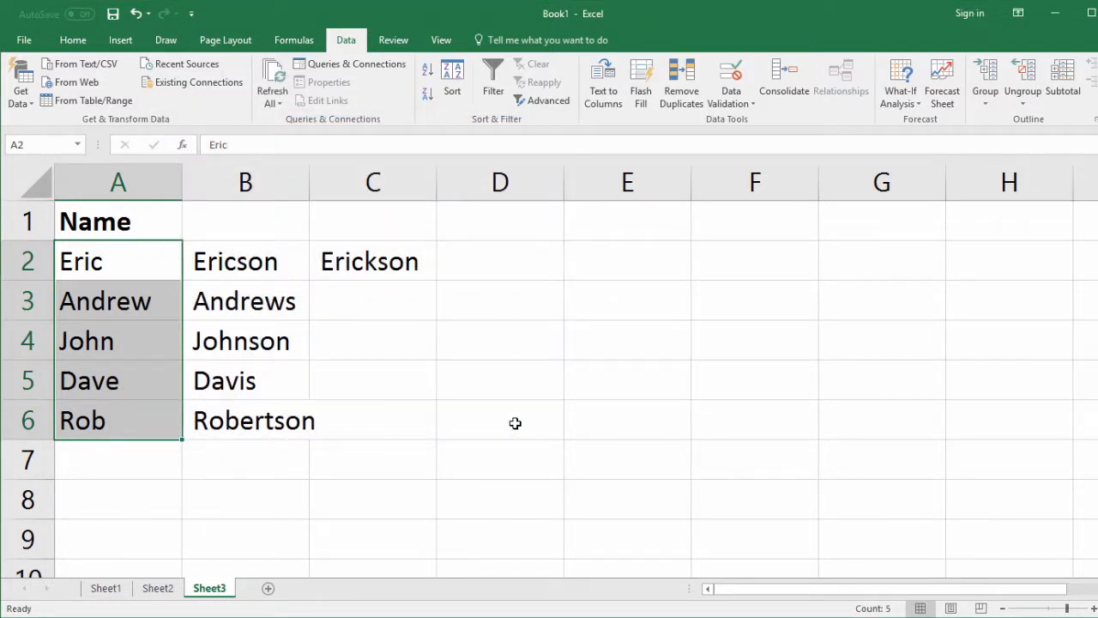